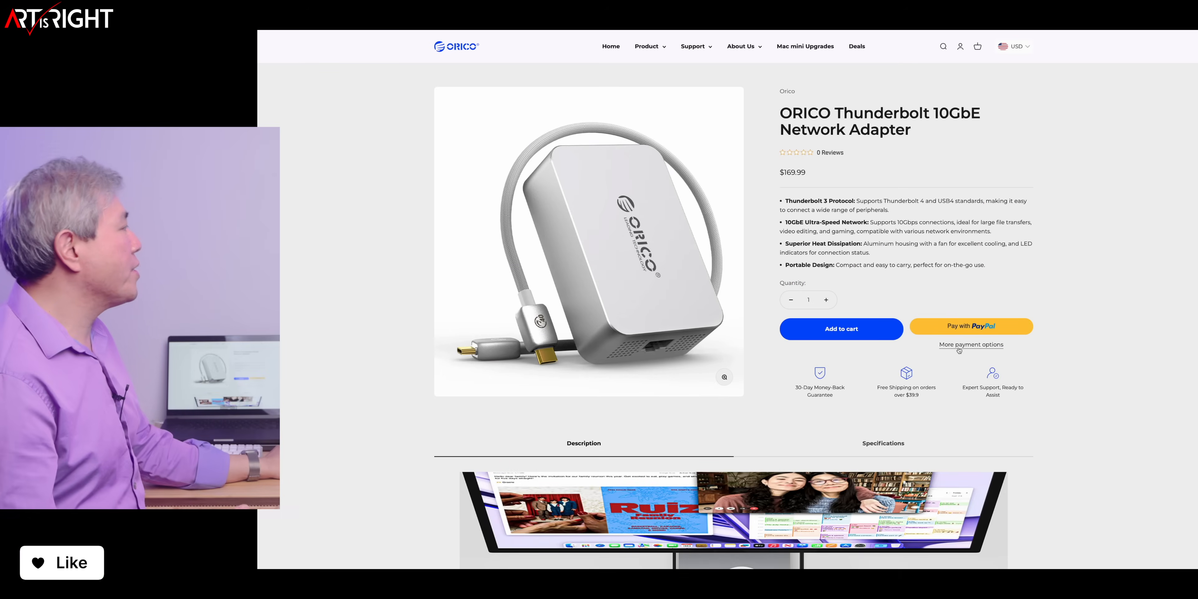
pyautogui.scroll(-3)
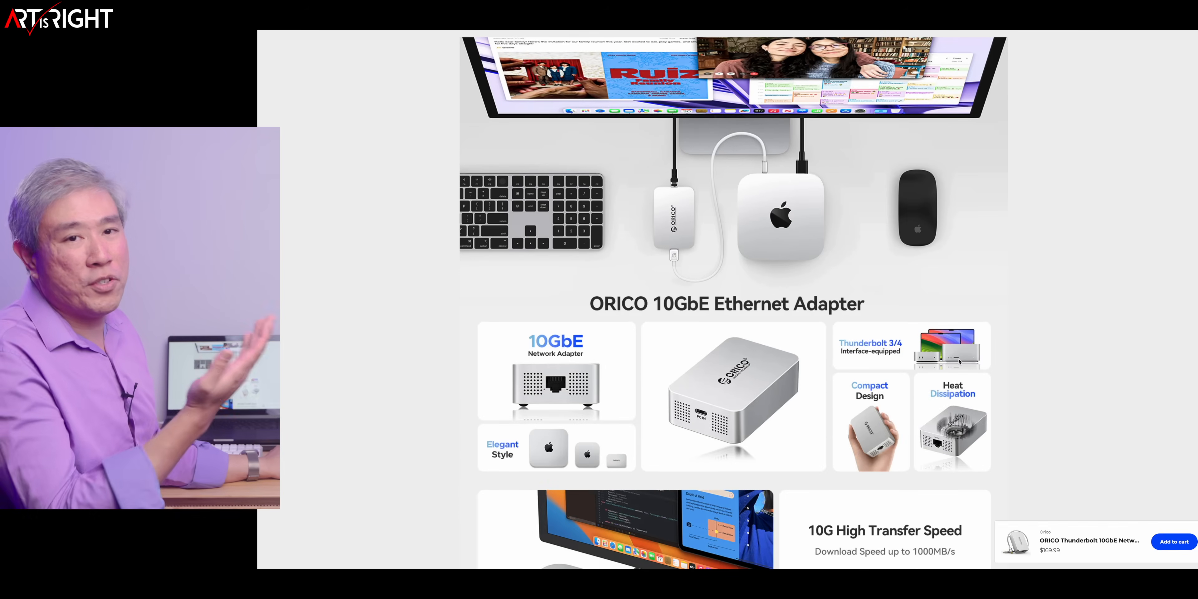
pyautogui.scroll(-3)
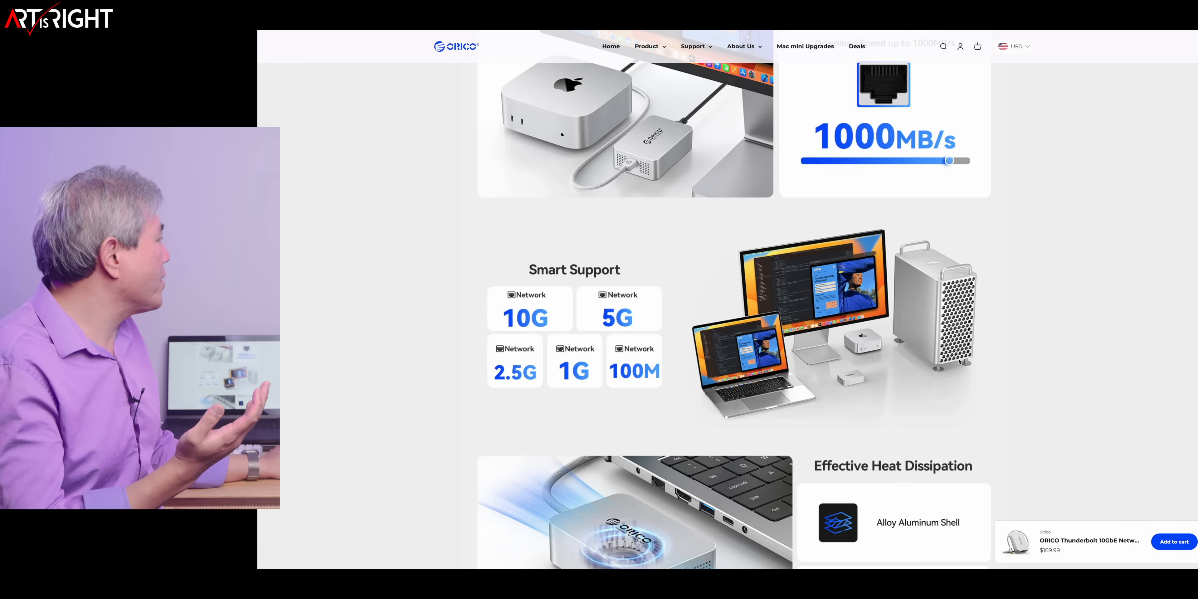